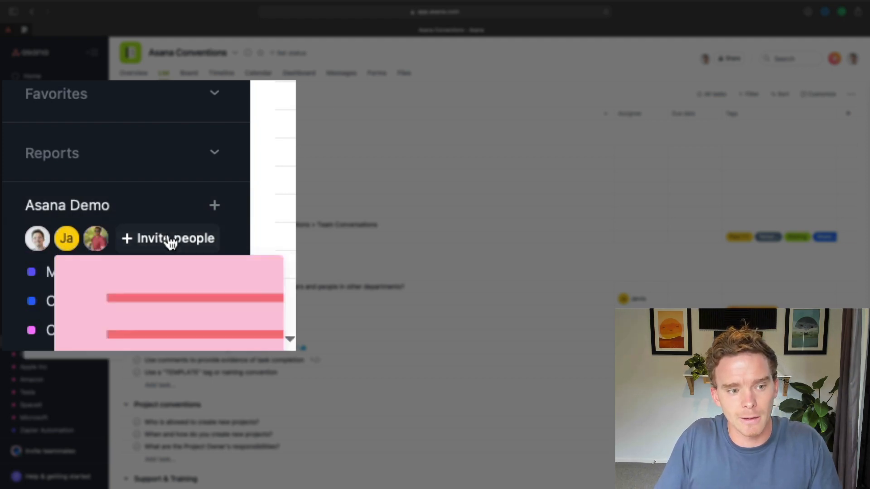
# - Open and dismiss the team invite form, then open Mind Map and Company Goals & Milestones
pyautogui.click(168, 238)
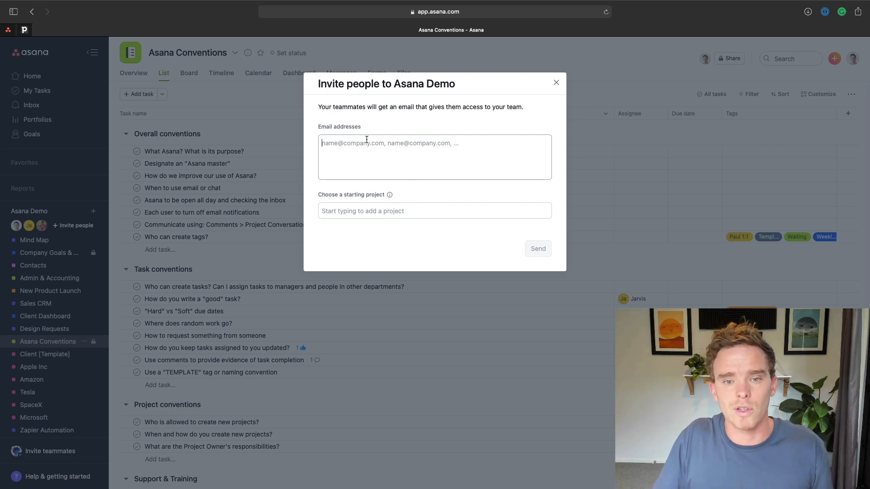
pyautogui.click(555, 82)
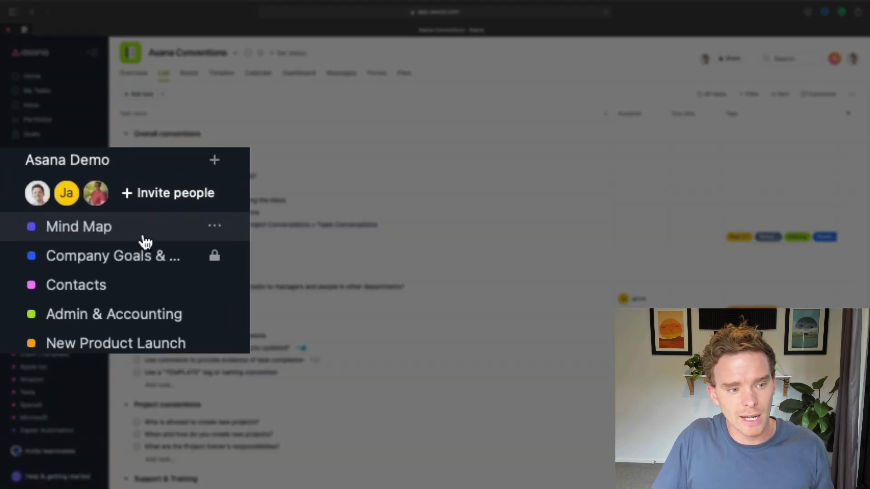
pyautogui.click(78, 227)
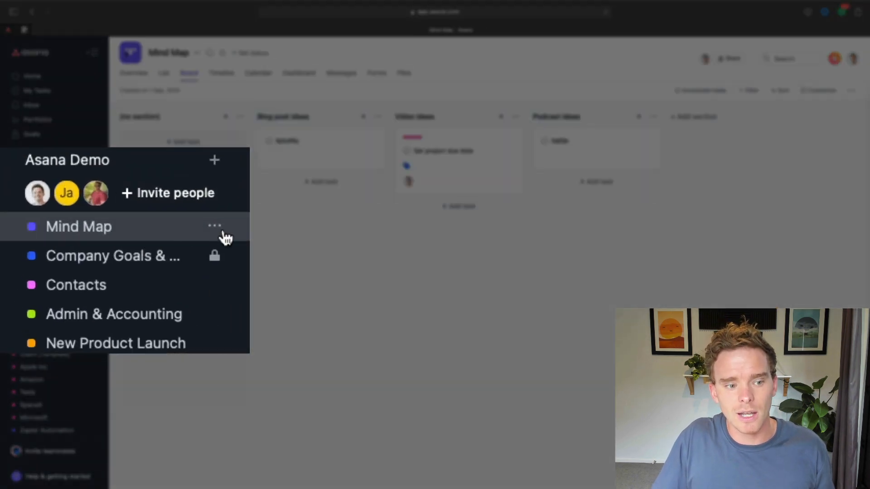
pyautogui.click(113, 255)
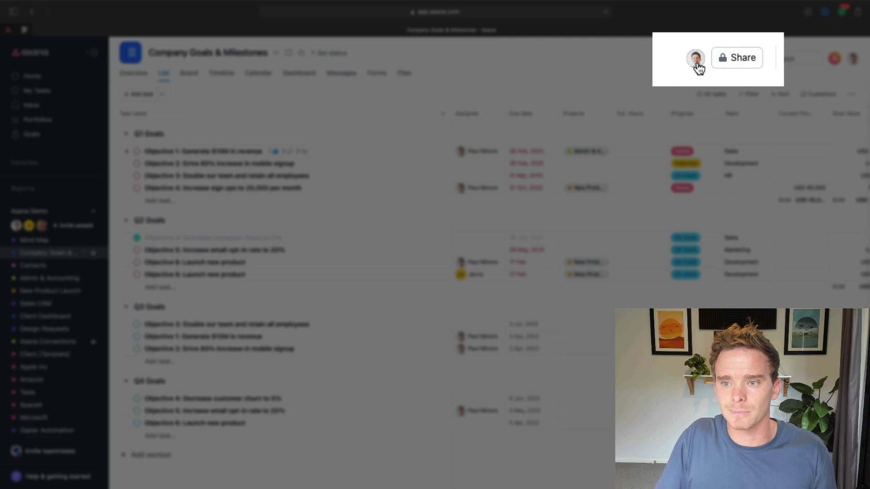
# - Review the Company Goals & Milestones sharing members, then switch to the Apple Inc project
pyautogui.click(737, 57)
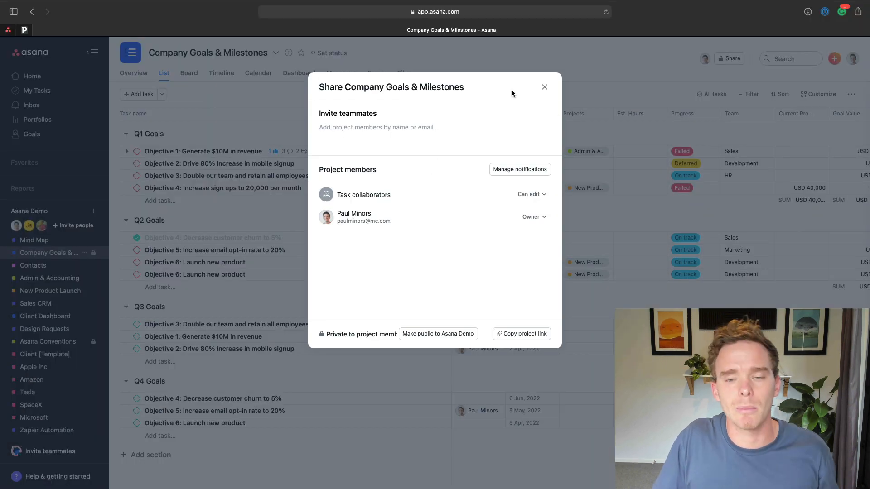
pyautogui.click(545, 87)
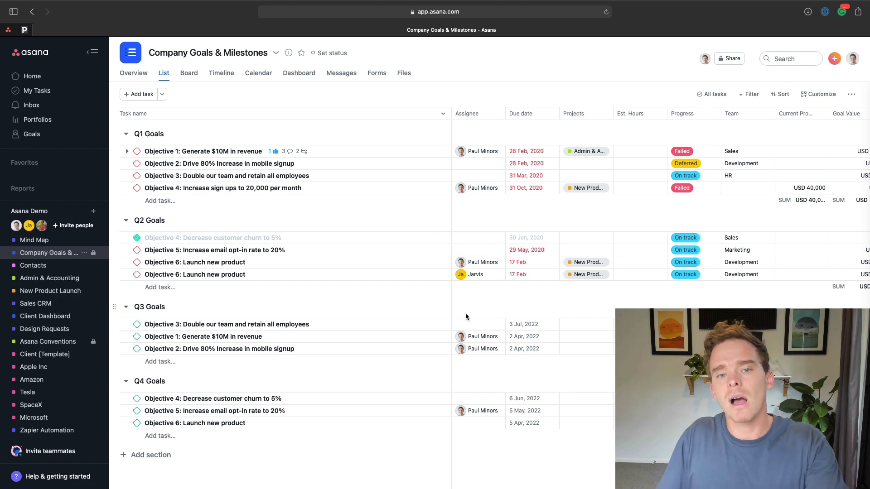
pyautogui.click(226, 324)
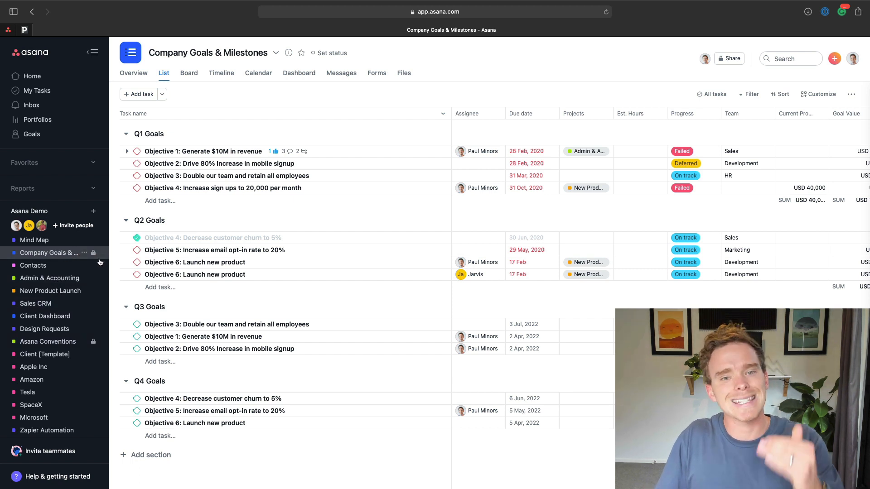
pyautogui.moveTo(96, 261)
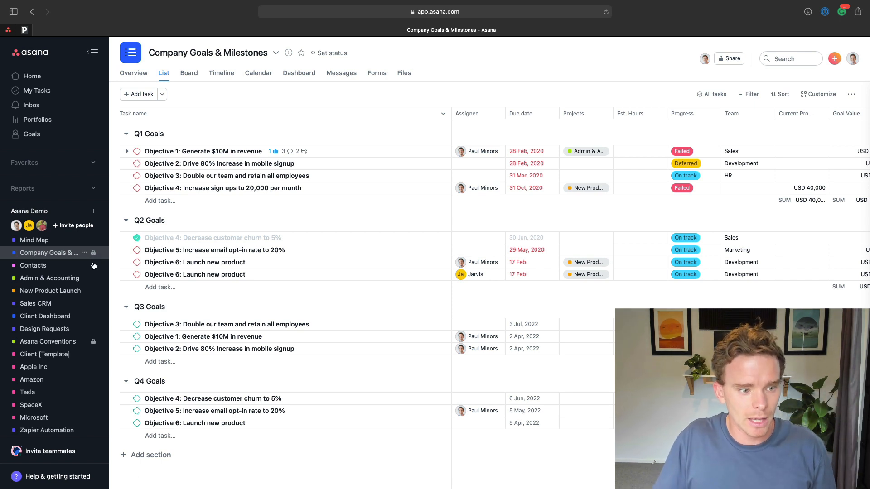
pyautogui.moveTo(36, 303)
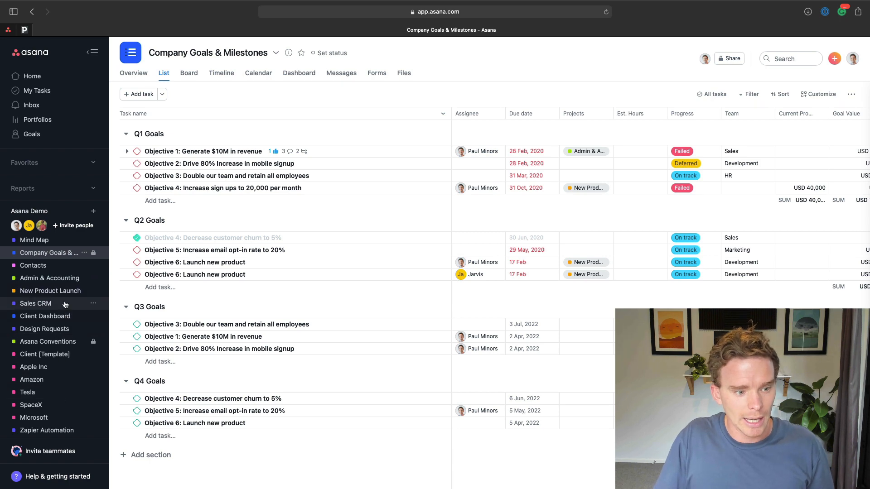
pyautogui.click(33, 367)
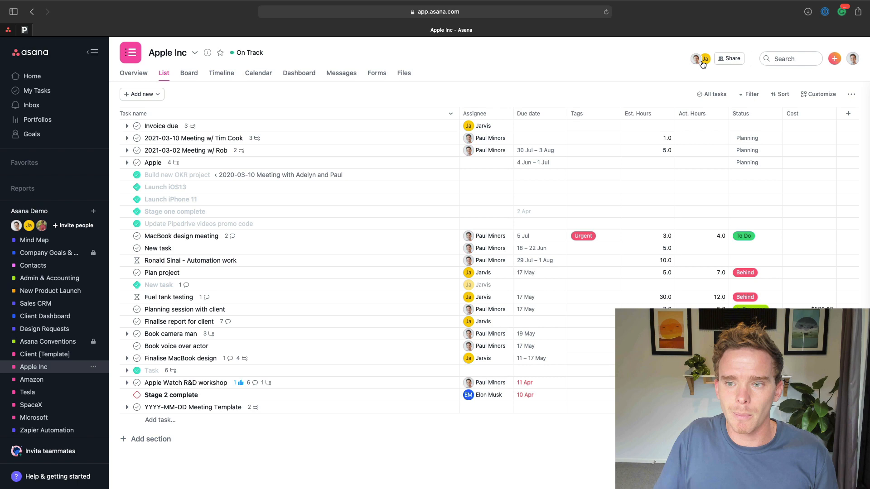
# - Check the Share Apple Inc dialog, which shows the project public to Asana Demo
pyautogui.click(705, 59)
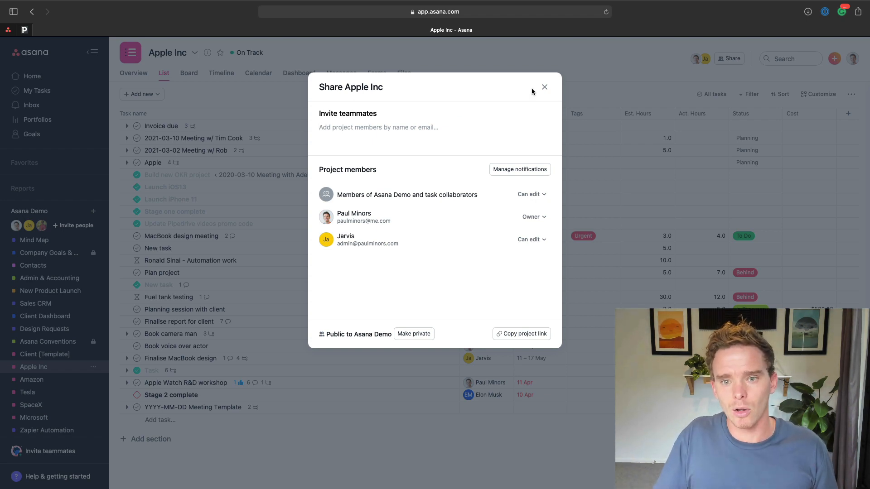
pyautogui.click(544, 87)
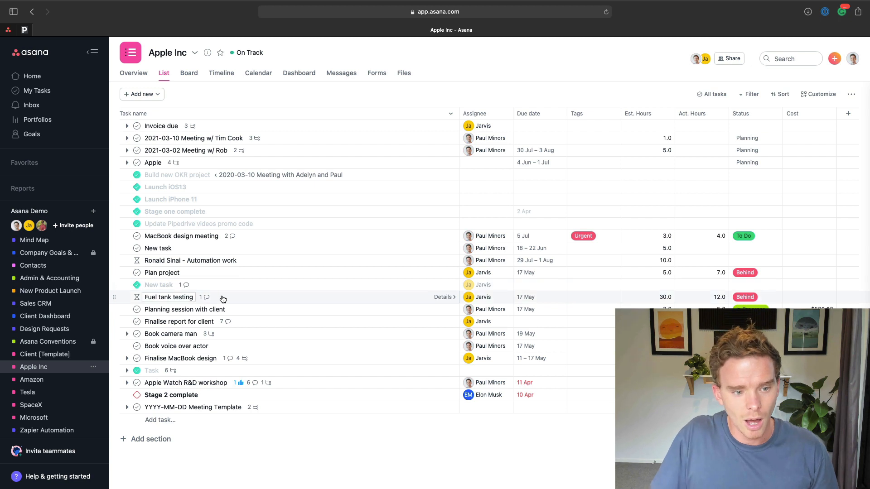
pyautogui.click(168, 297)
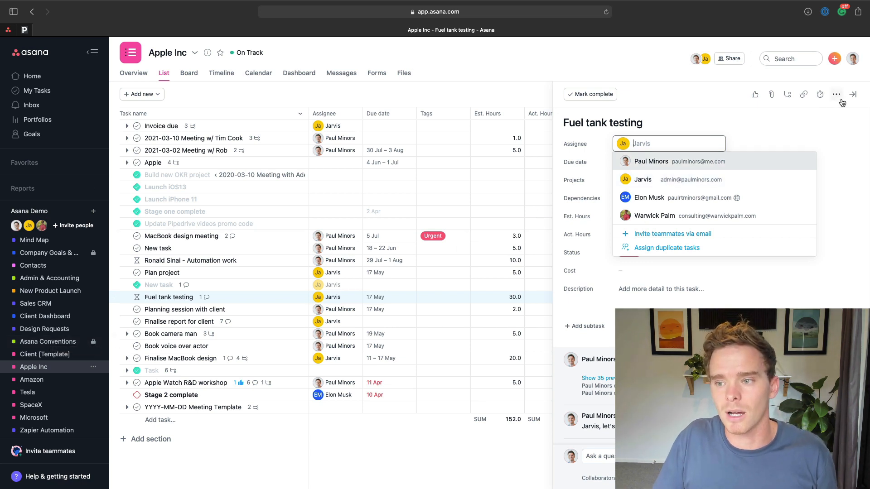
pyautogui.click(854, 94)
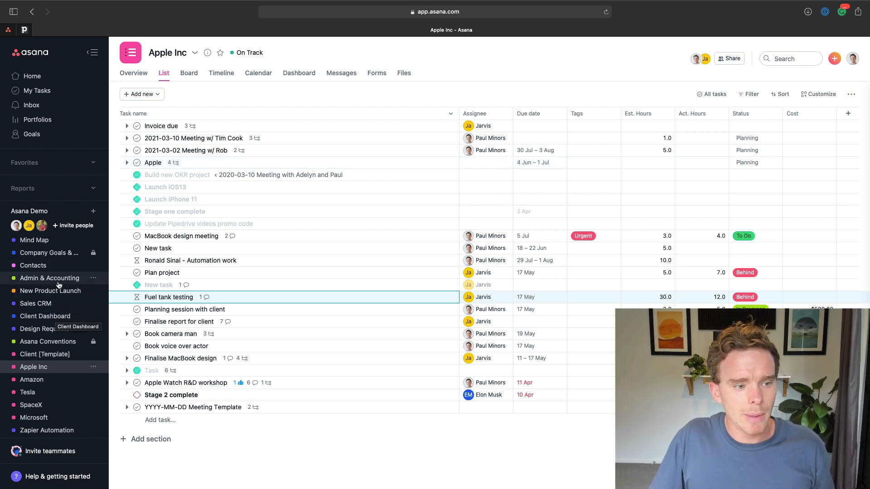
# - Browse the Asana Conventions tasks on email vs chat, notifications, channels and due dates
pyautogui.click(48, 342)
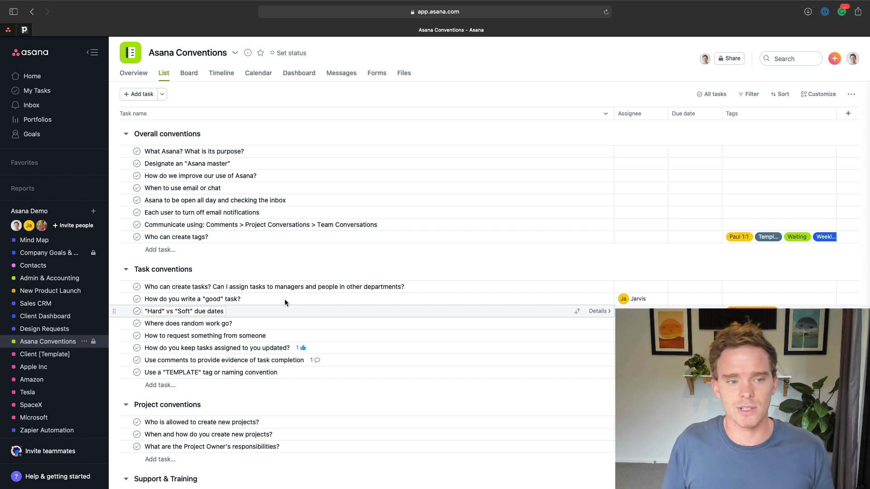
pyautogui.click(182, 188)
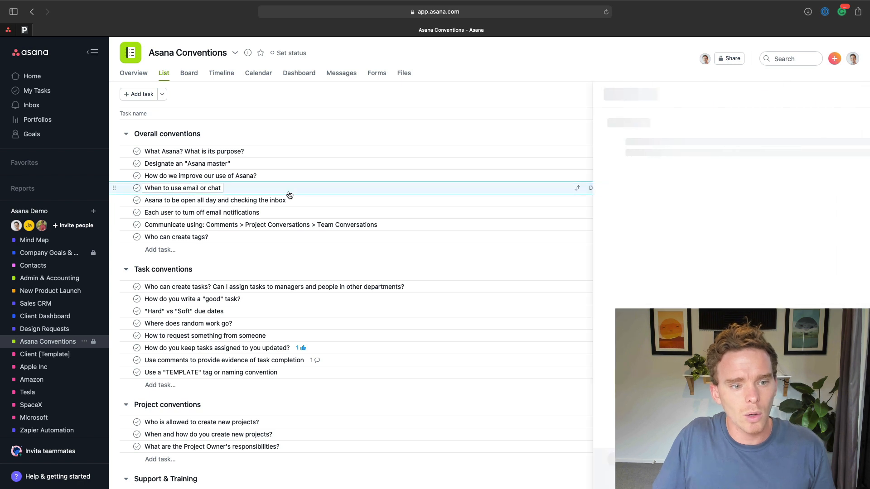
pyautogui.click(182, 188)
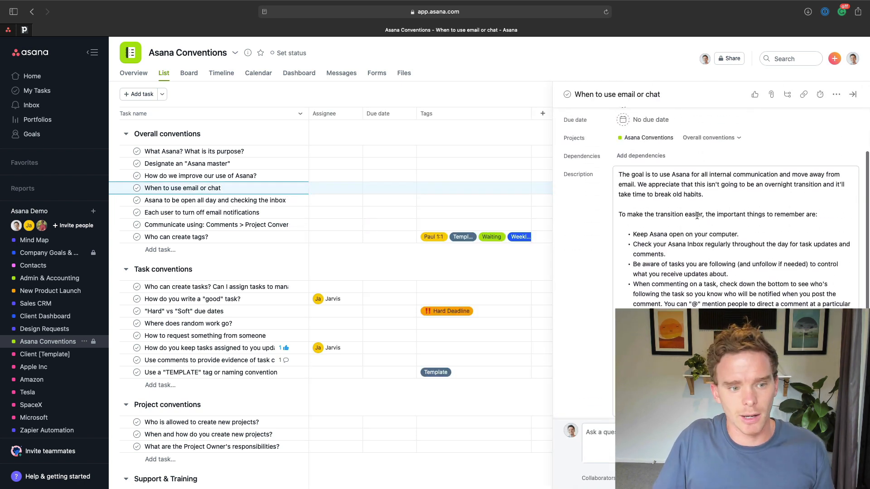
pyautogui.click(201, 212)
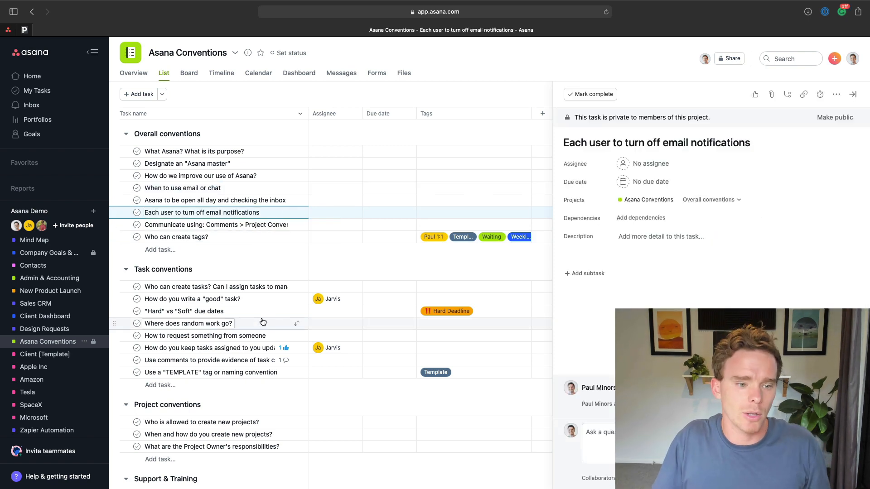
pyautogui.click(218, 225)
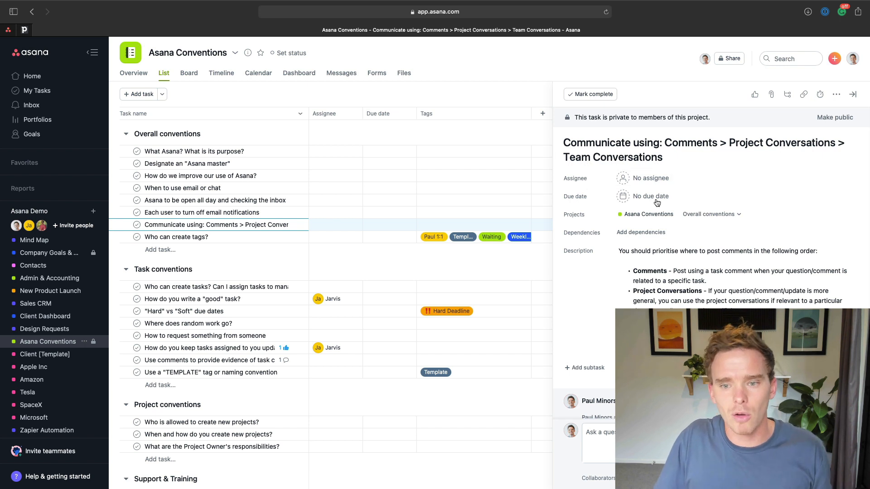
pyautogui.scroll(-3)
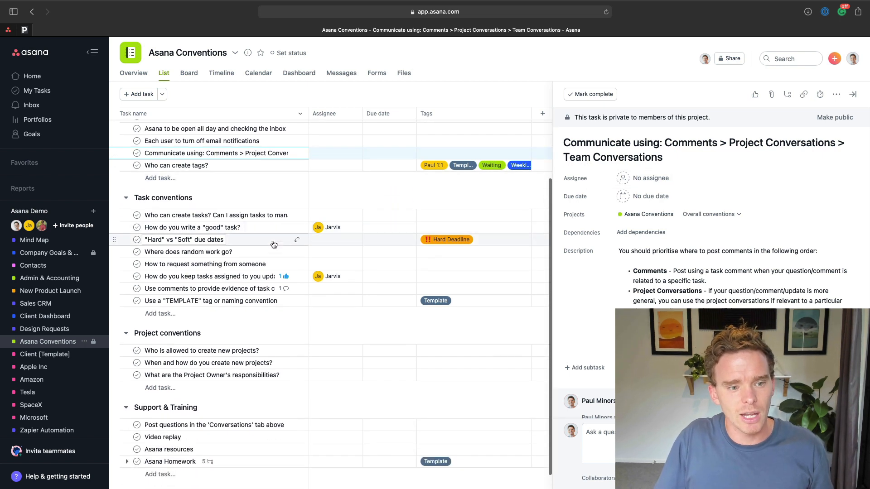
pyautogui.click(183, 239)
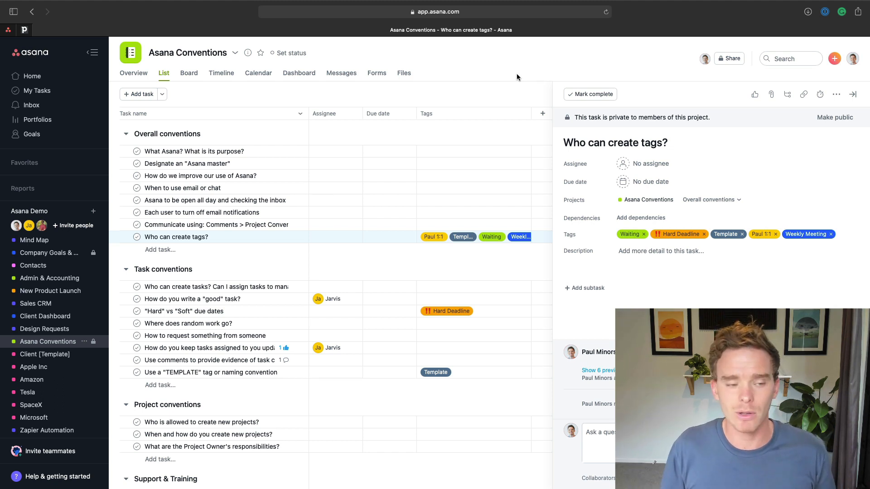
# - Open the Who can create tags? task to display its five tags
pyautogui.click(216, 200)
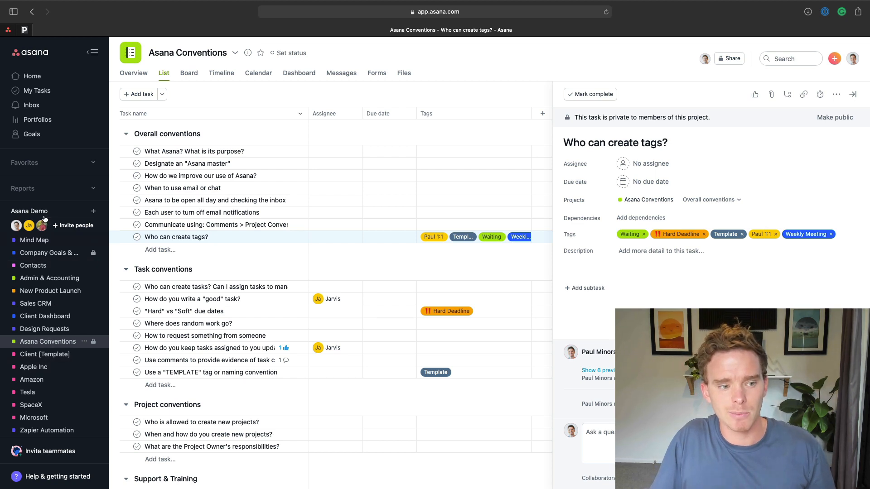
# - Visit the Asana Demo team overview, Mind Map and Admin & Accounting, then return Home
pyautogui.click(29, 210)
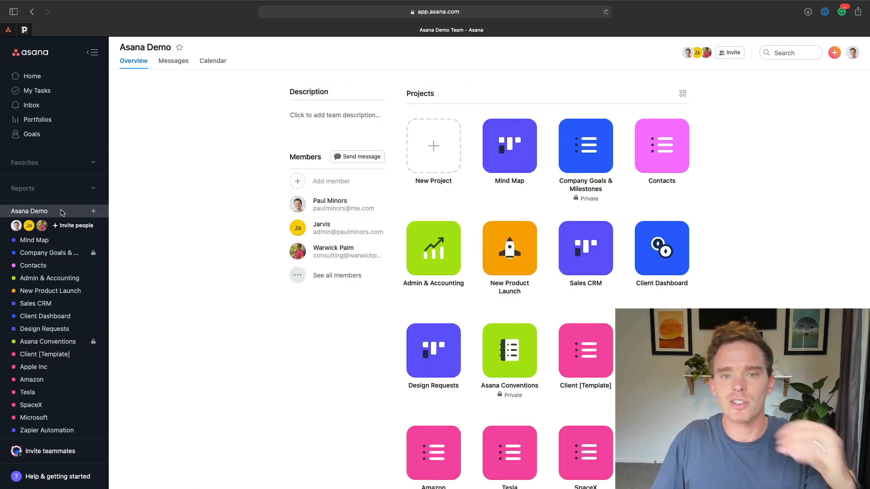
pyautogui.click(35, 240)
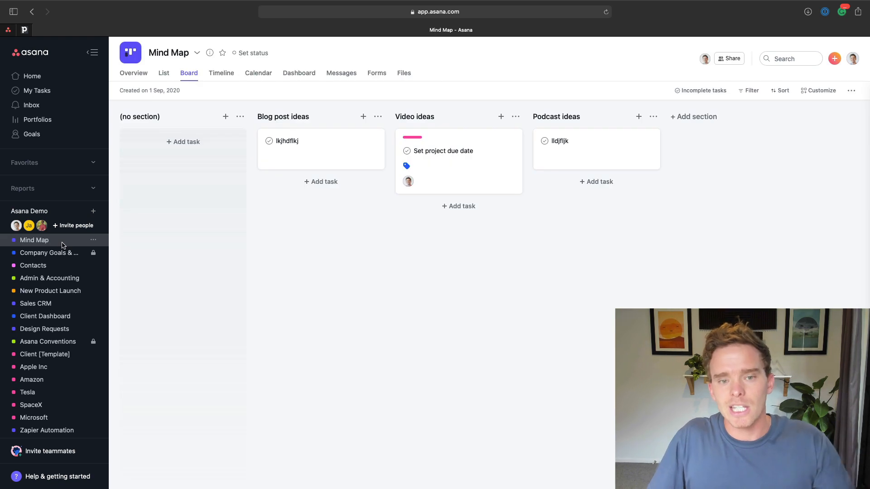
pyautogui.click(49, 278)
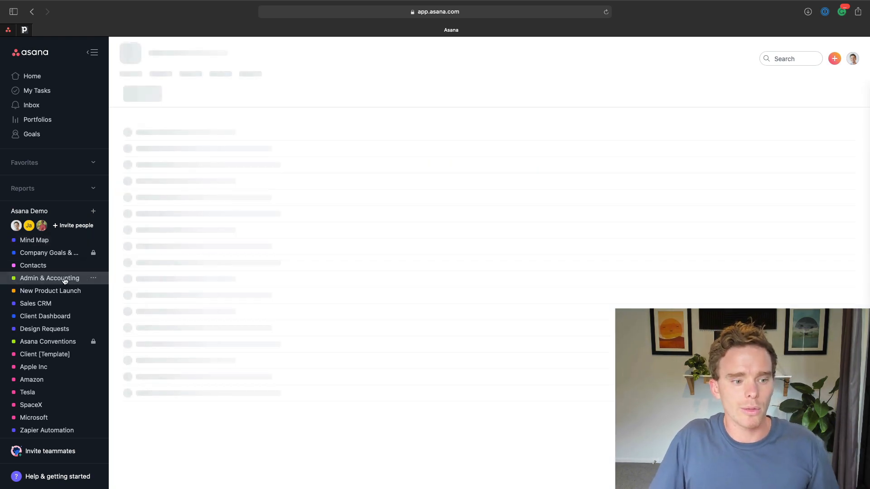
pyautogui.click(49, 278)
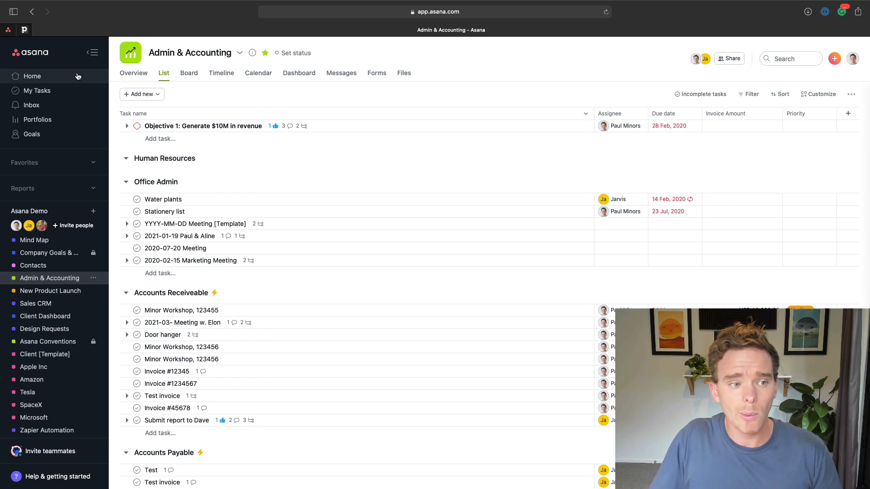
pyautogui.moveTo(55, 214)
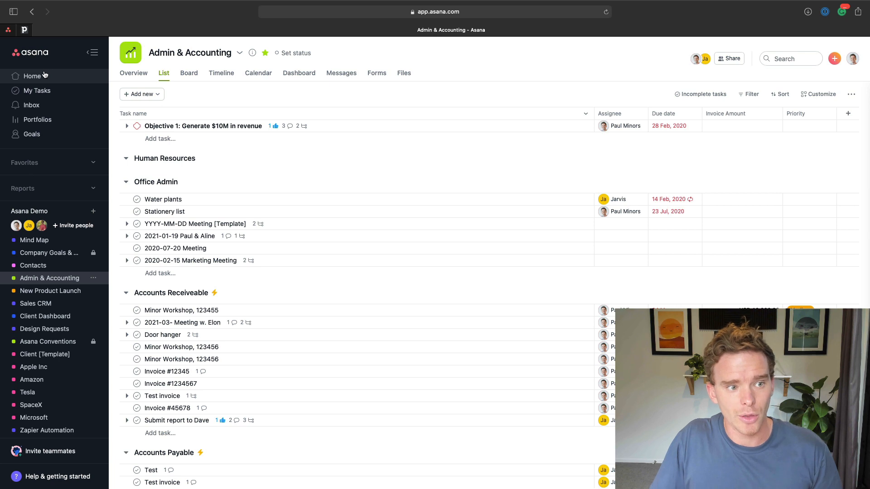
pyautogui.click(31, 105)
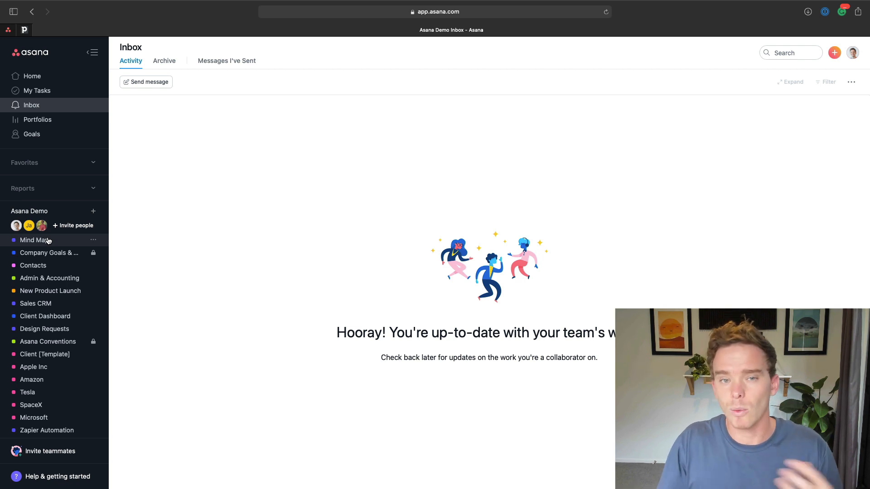
pyautogui.moveTo(50, 252)
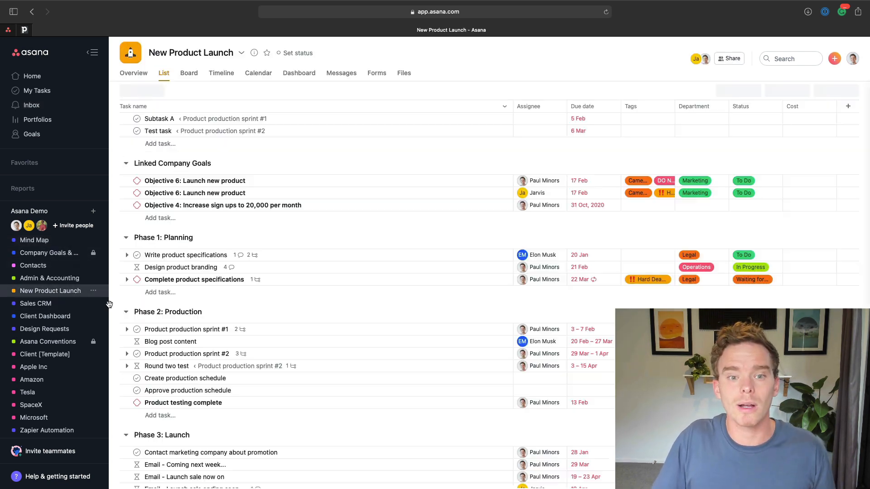
# - Set Write product specifications' 20 Jan due date to a repeating date range
pyautogui.click(185, 261)
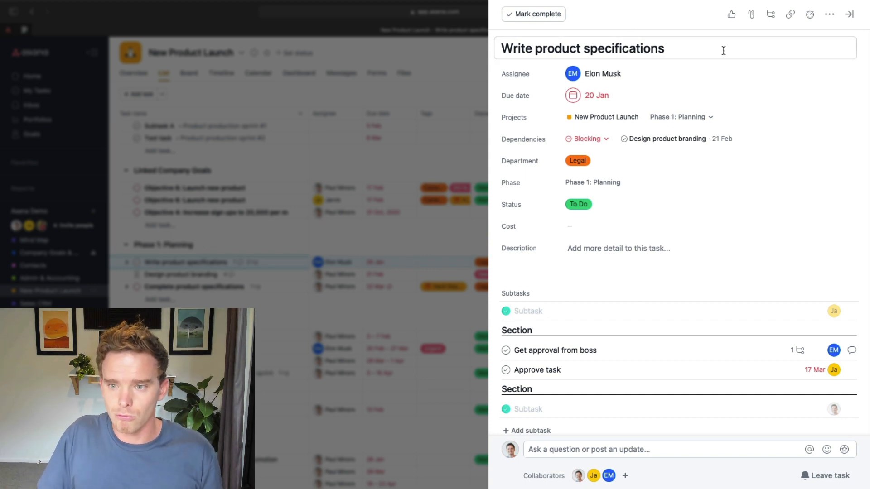
pyautogui.tripleClick(581, 49)
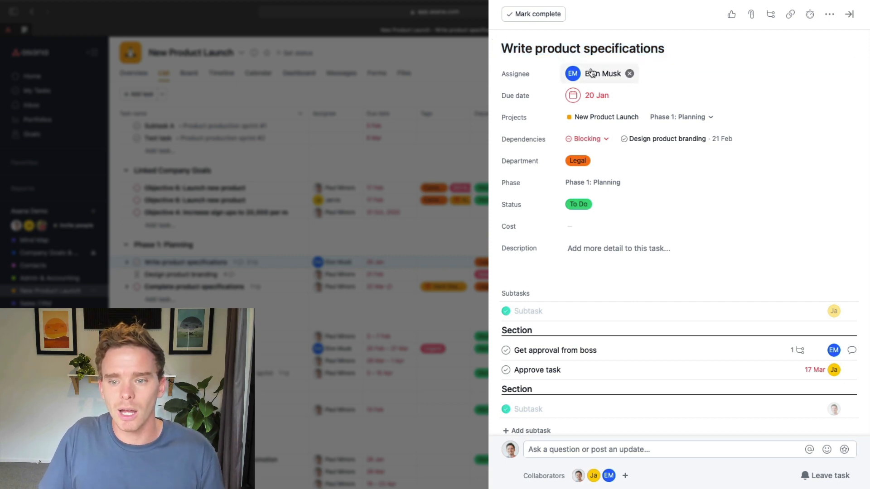
pyautogui.click(602, 74)
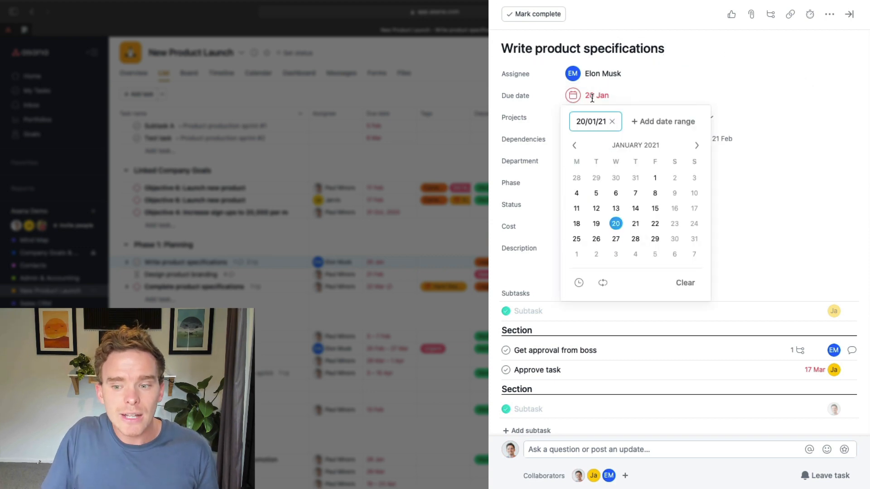
pyautogui.click(662, 121)
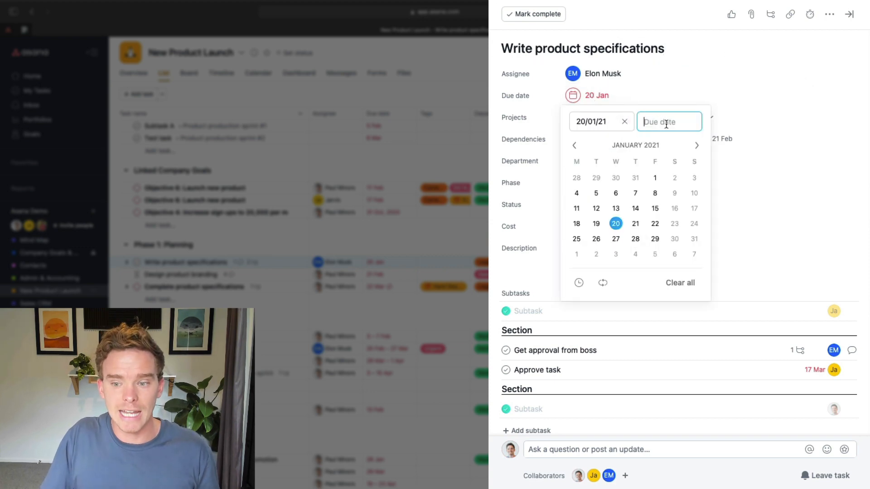
pyautogui.moveTo(602, 283)
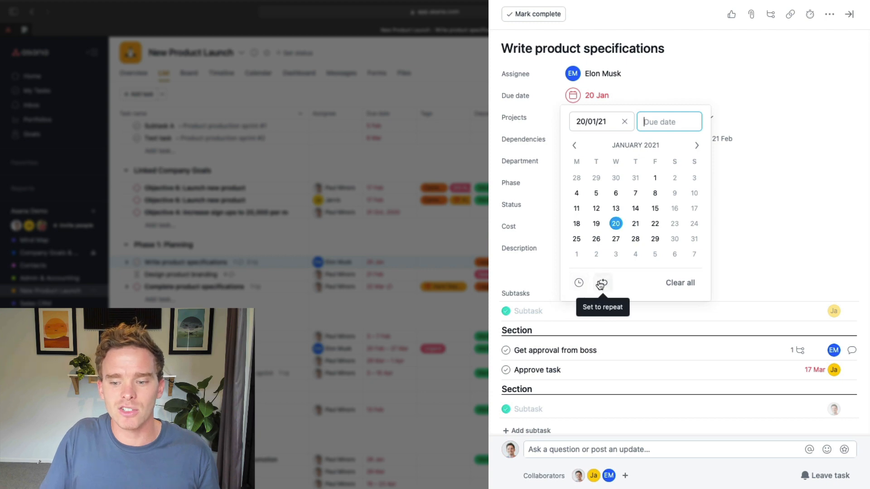
pyautogui.click(602, 282)
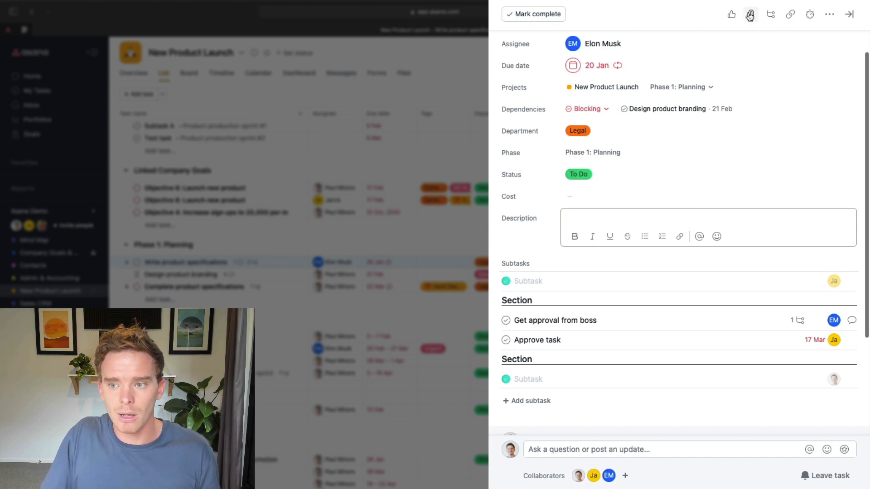
# - Browse the file attachment sources and scroll down to the task's comment box
pyautogui.click(750, 14)
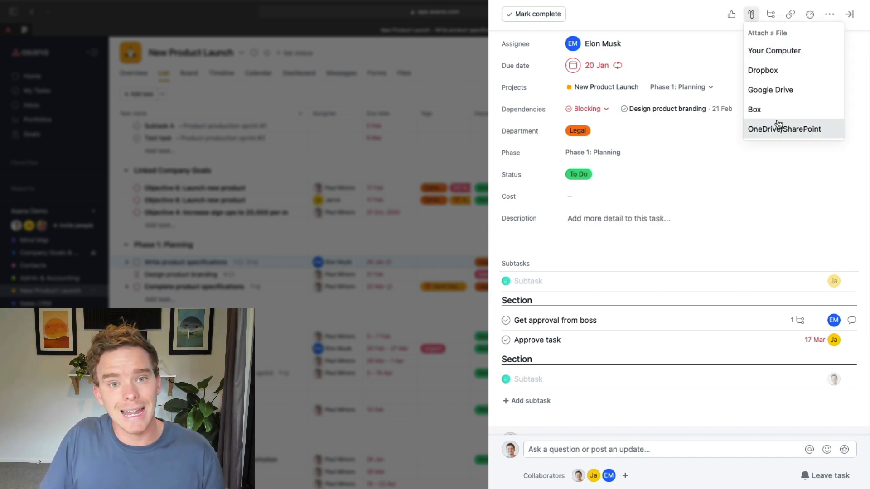
pyautogui.scroll(-3)
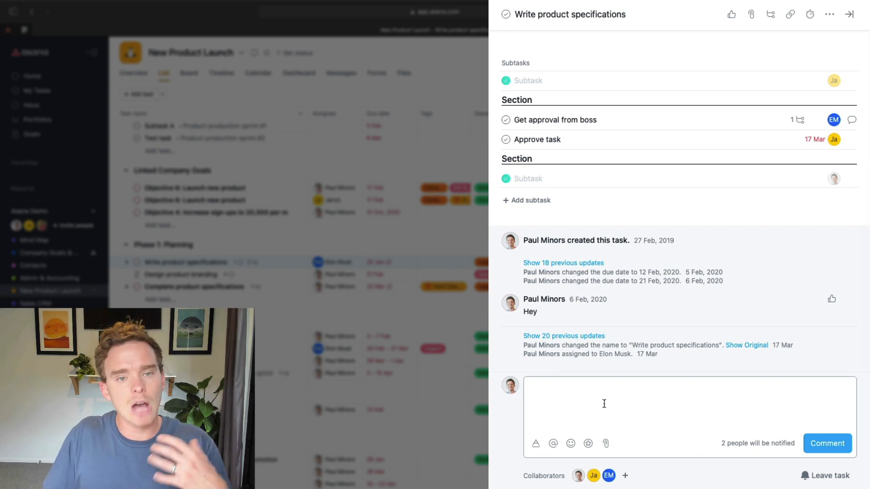
# - Comment 'Hey' on Write product specifications, then switch to the Inbox
pyautogui.write('Hey')
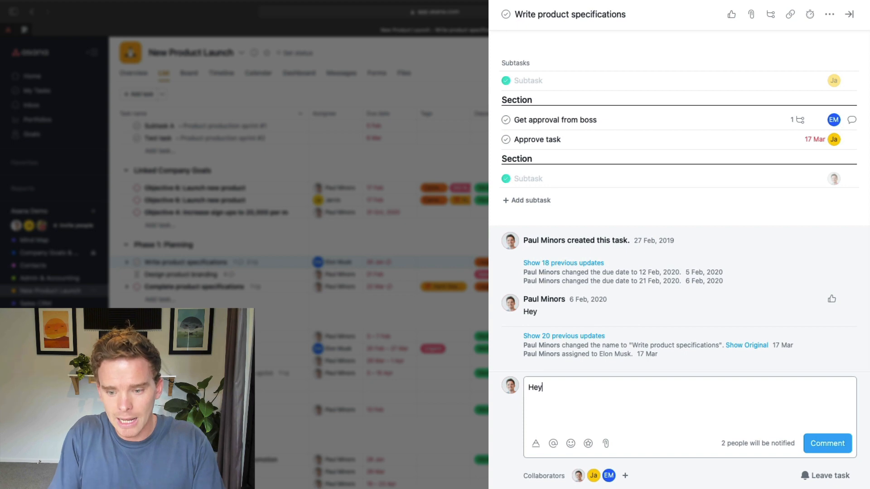
pyautogui.click(827, 443)
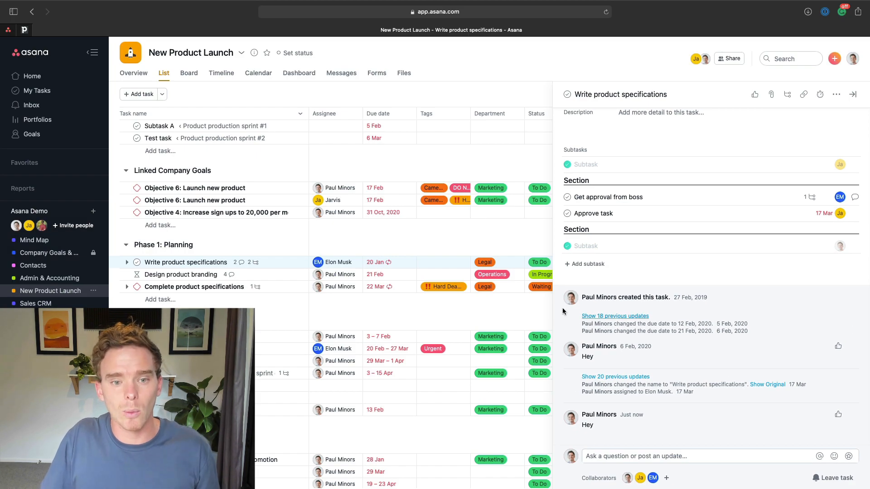
pyautogui.click(31, 105)
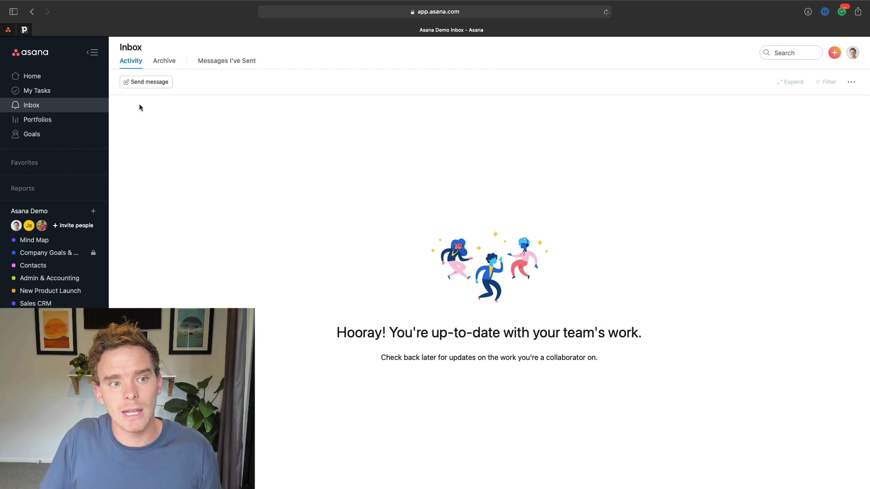
# - Browse past notifications in the Inbox Archive tab
pyautogui.click(163, 60)
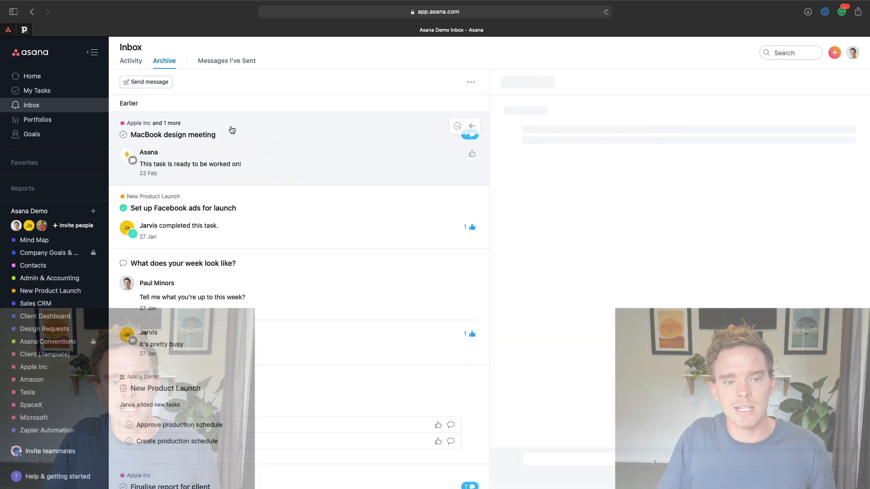
pyautogui.click(173, 134)
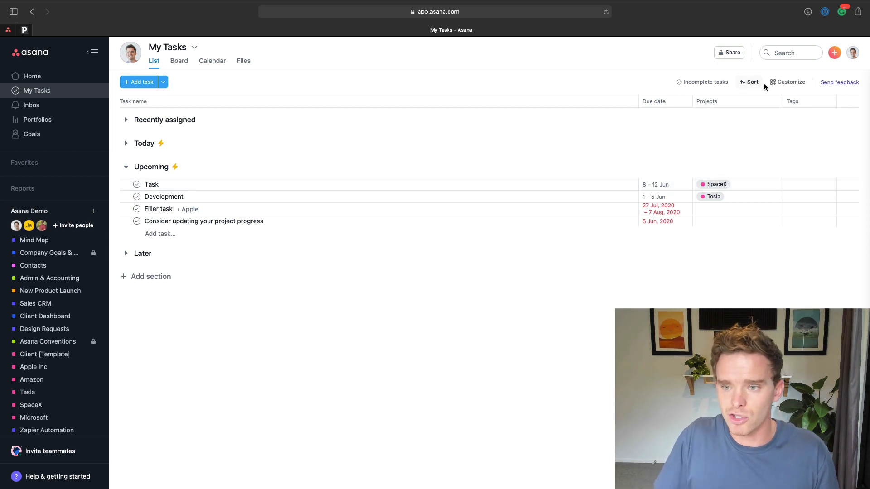
# - Open My Profile Settings from the profile avatar menu at top right
pyautogui.click(751, 81)
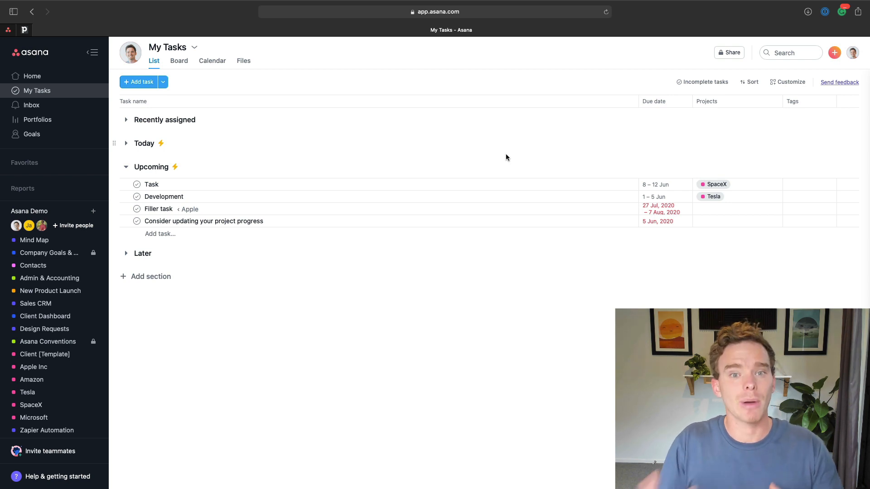
pyautogui.click(855, 52)
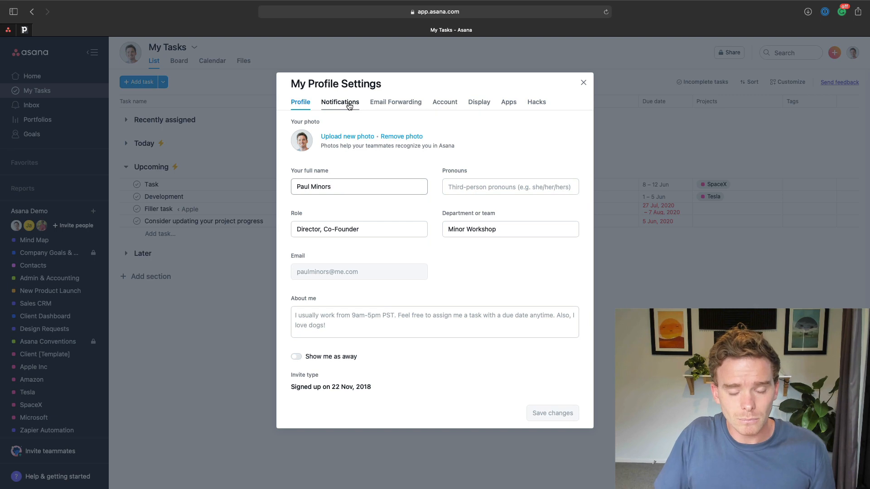
# - Browse the Notifications, Display and Hacks tabs, then close the profile settings dialog
pyautogui.click(339, 102)
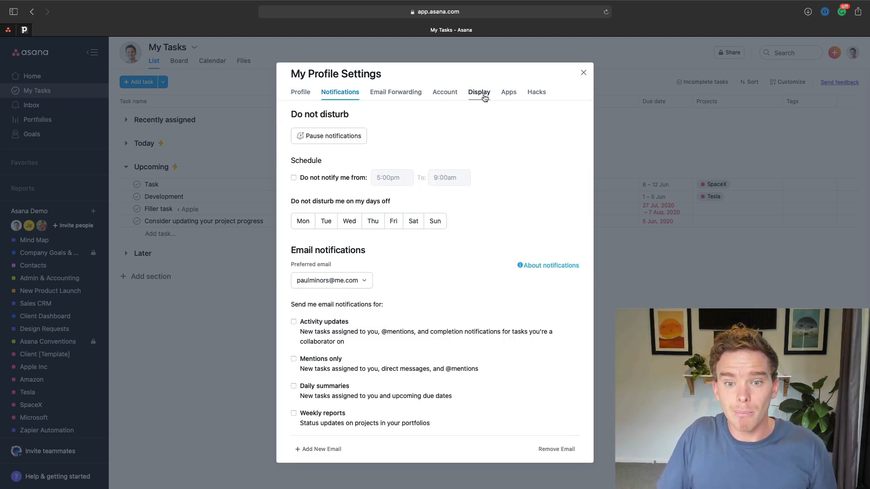
pyautogui.click(479, 92)
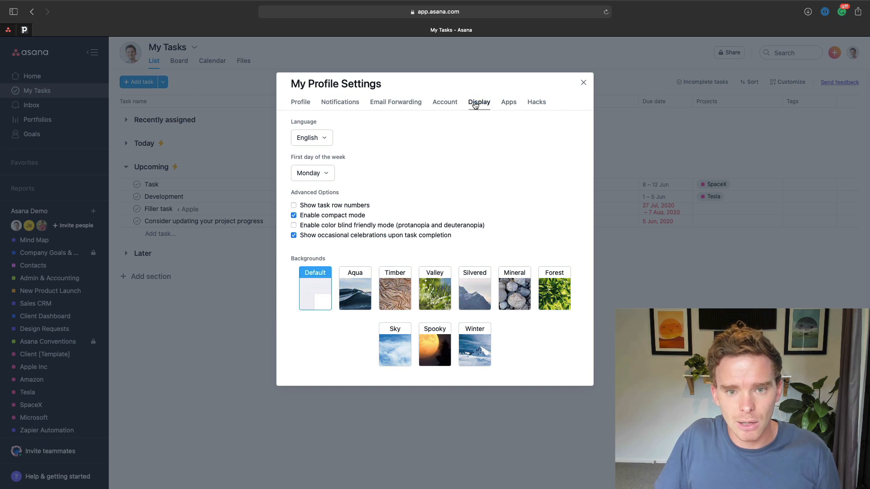
pyautogui.click(536, 101)
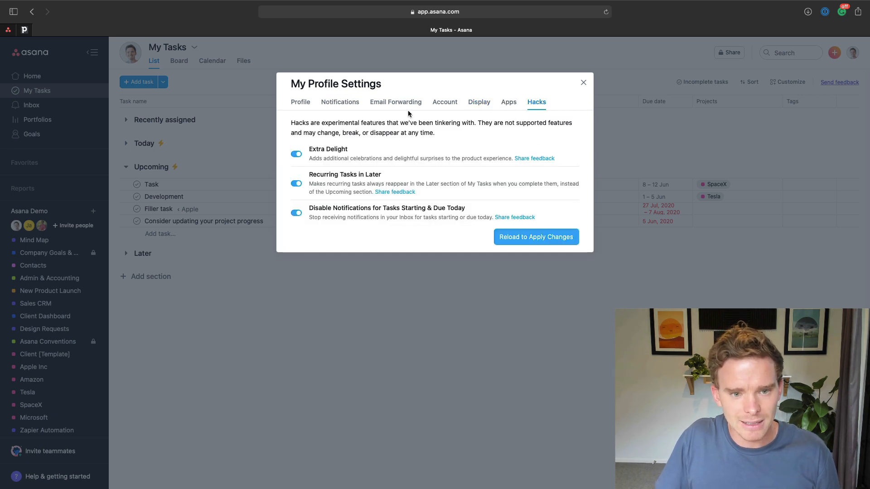
pyautogui.moveTo(326, 155)
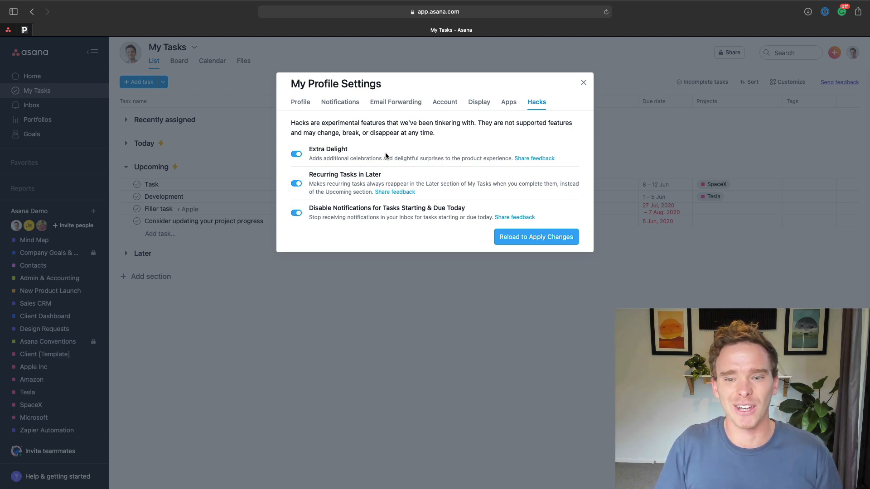
pyautogui.click(834, 53)
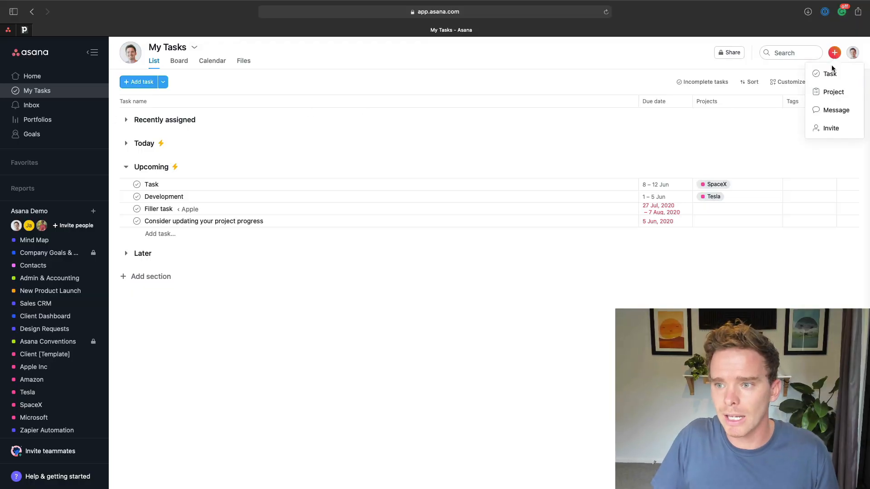
# - Start a new project from a template, preview New Employee Onboarding, and return to the template list
pyautogui.click(833, 91)
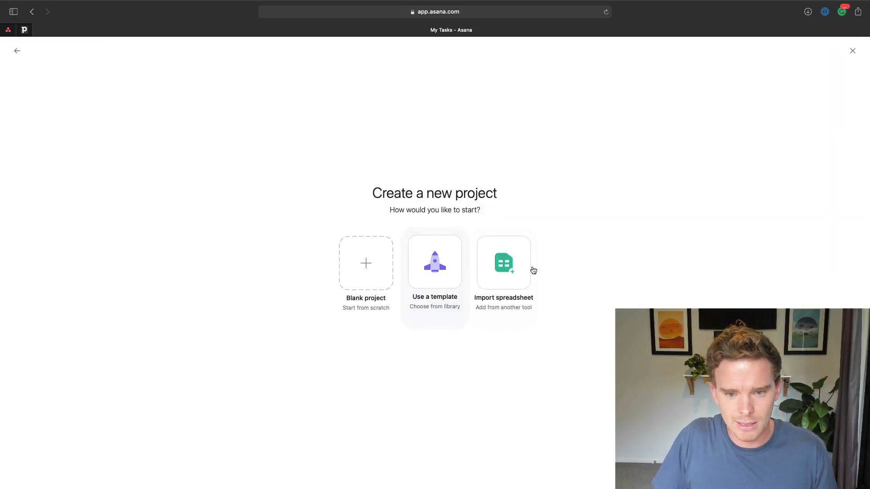
pyautogui.click(435, 262)
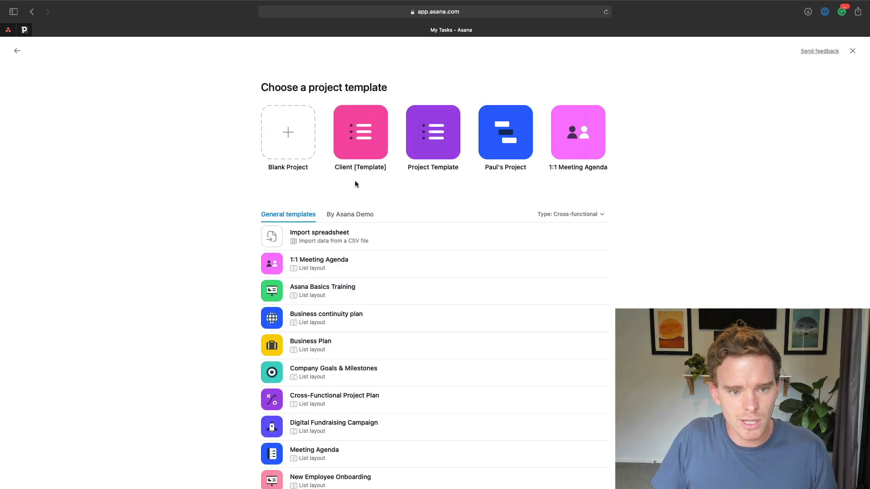
pyautogui.scroll(-3)
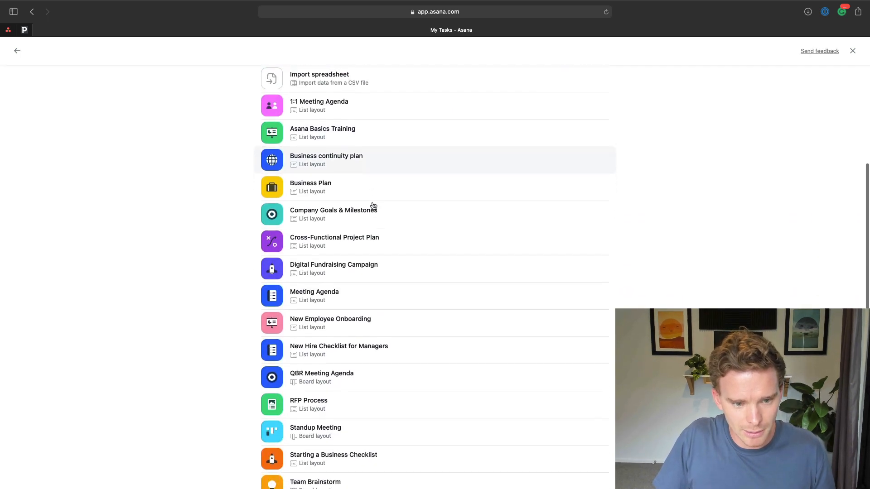
pyautogui.click(330, 323)
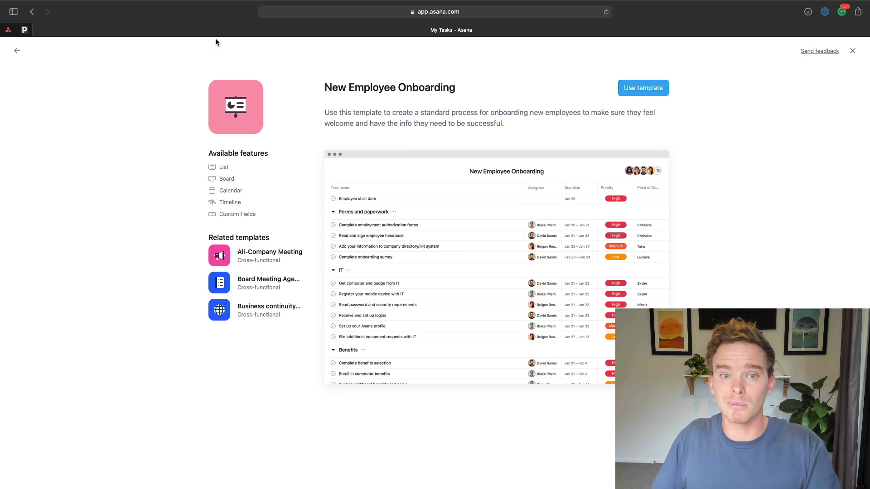
pyautogui.click(17, 50)
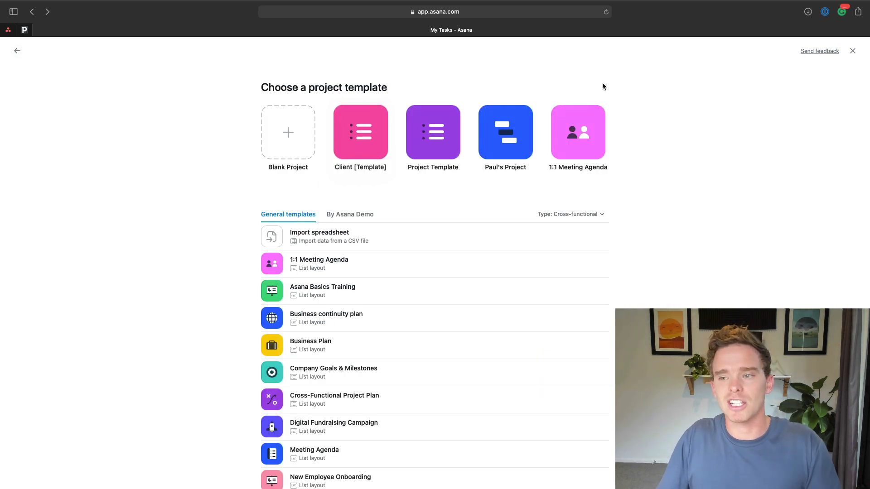